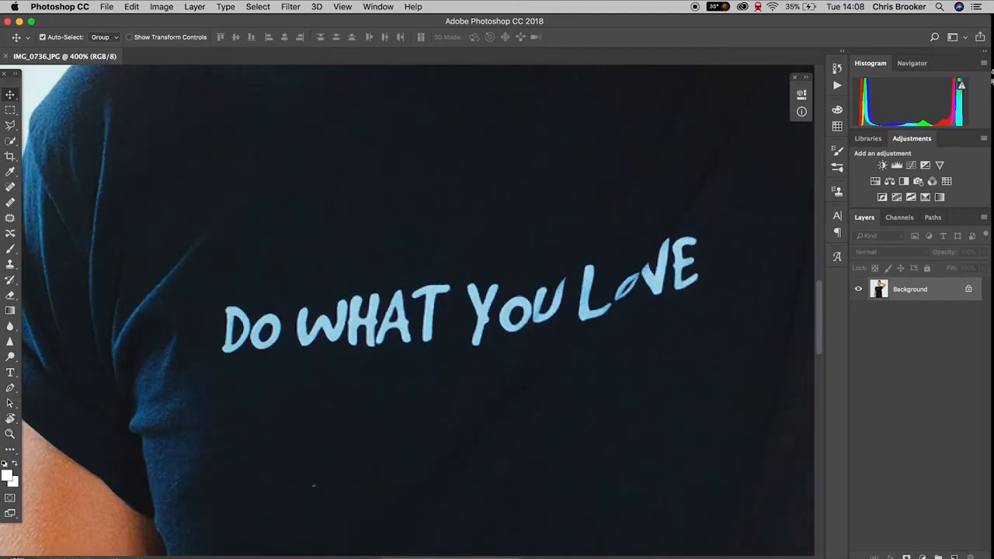
mouse_move(34, 201)
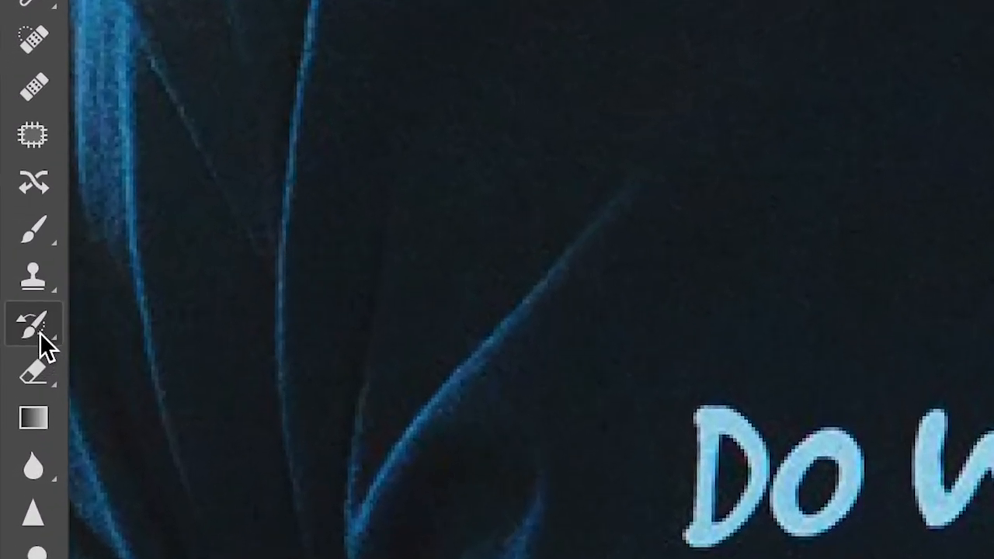
Select the Clone Stamp Tool from the stamp tool group in the toolbar.
right_click(33, 273)
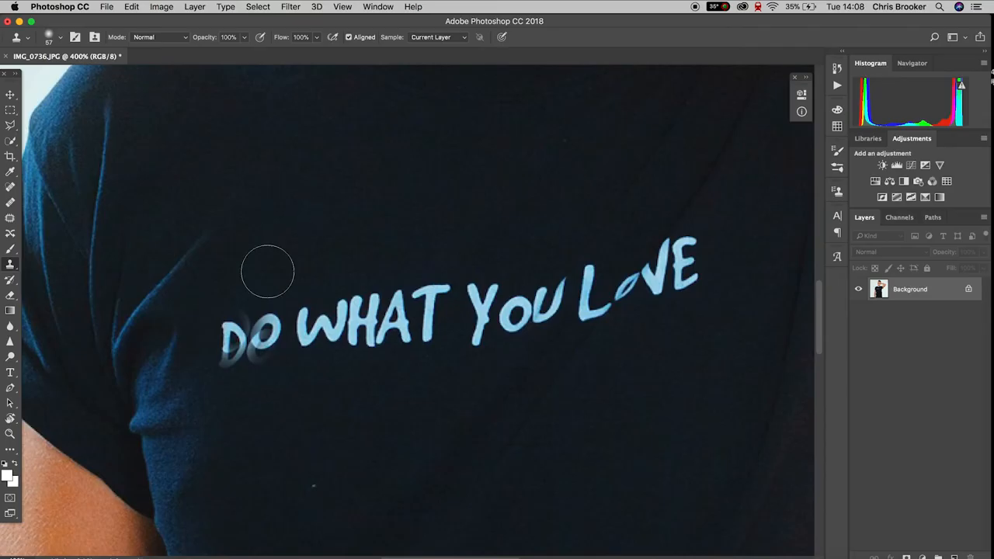
Clone plain navy fabric over the letters D, O, WHAT, YOU and LOVE.
left_click_drag(268, 272, 233, 346)
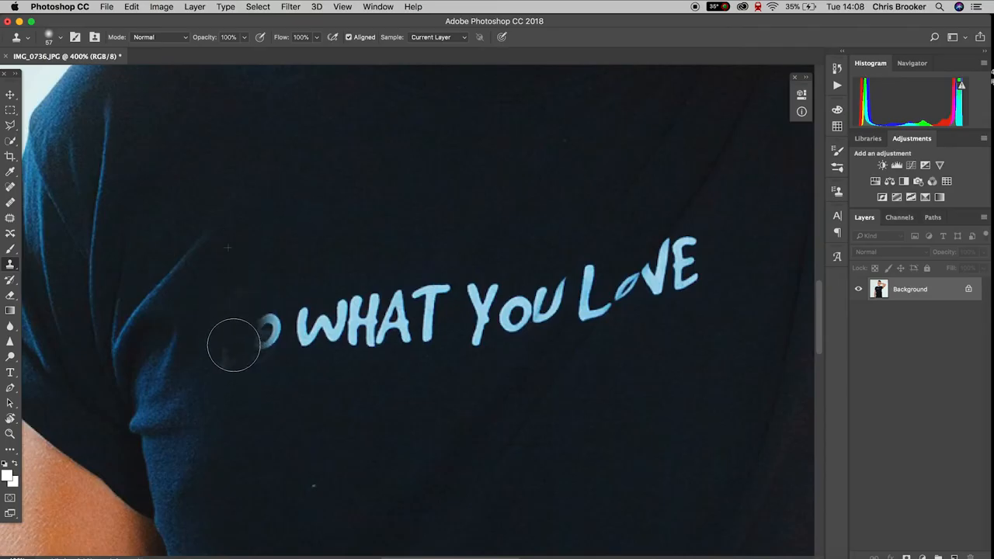
left_click_drag(233, 346, 269, 322)
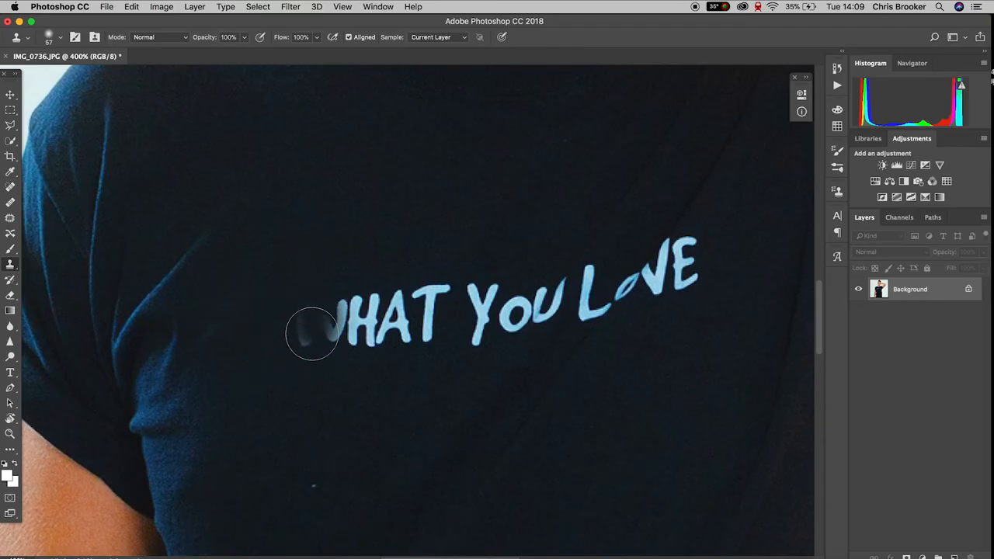
left_click_drag(311, 334, 341, 326)
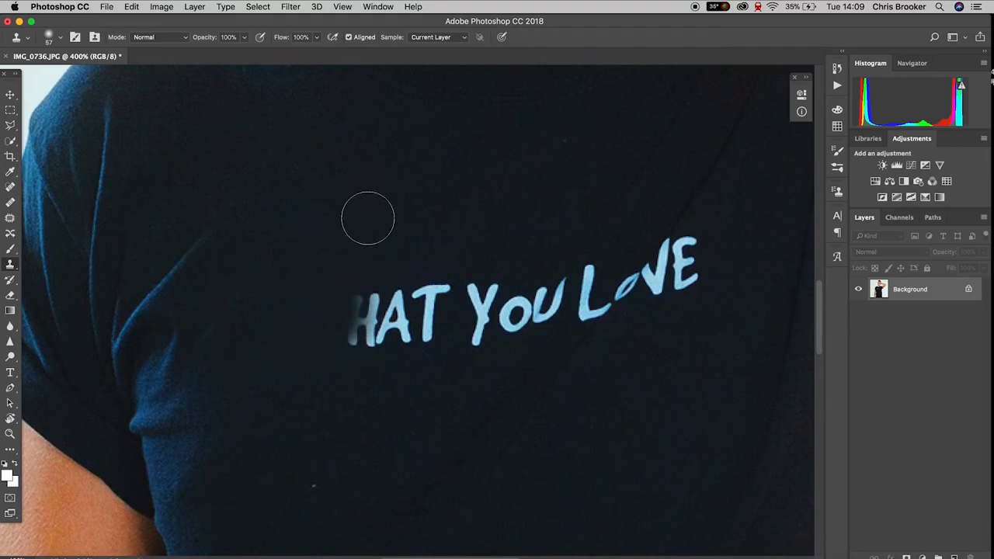
left_click_drag(368, 218, 389, 258)
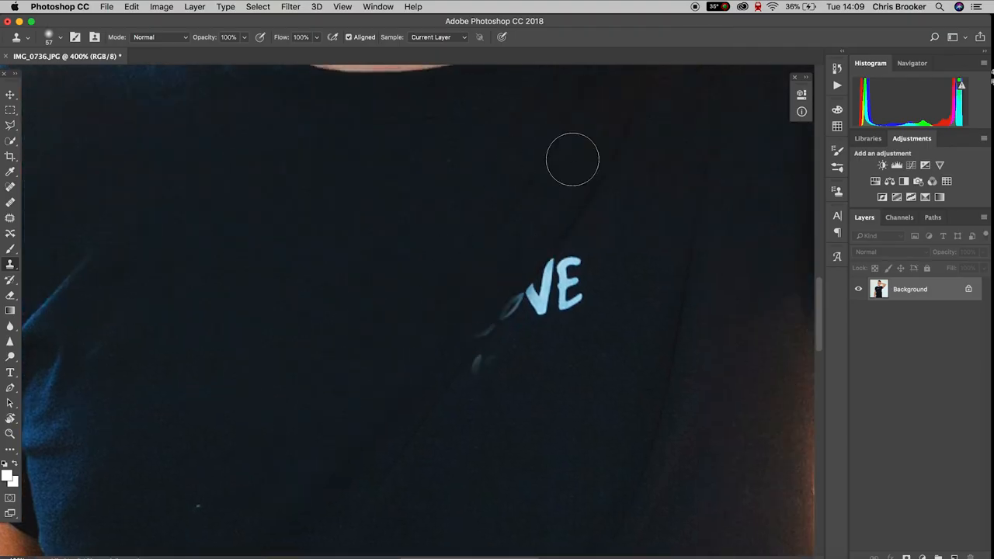
left_click_drag(573, 159, 372, 291)
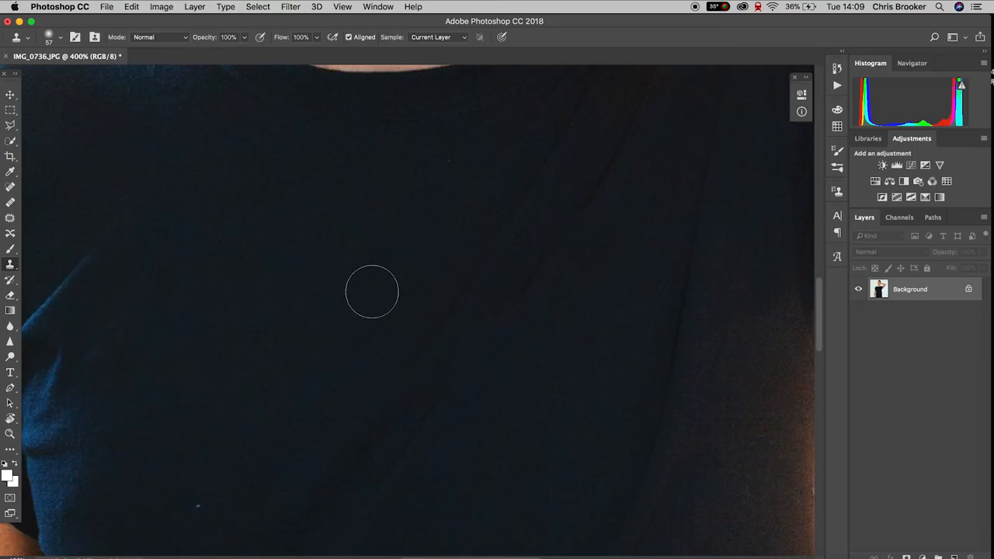